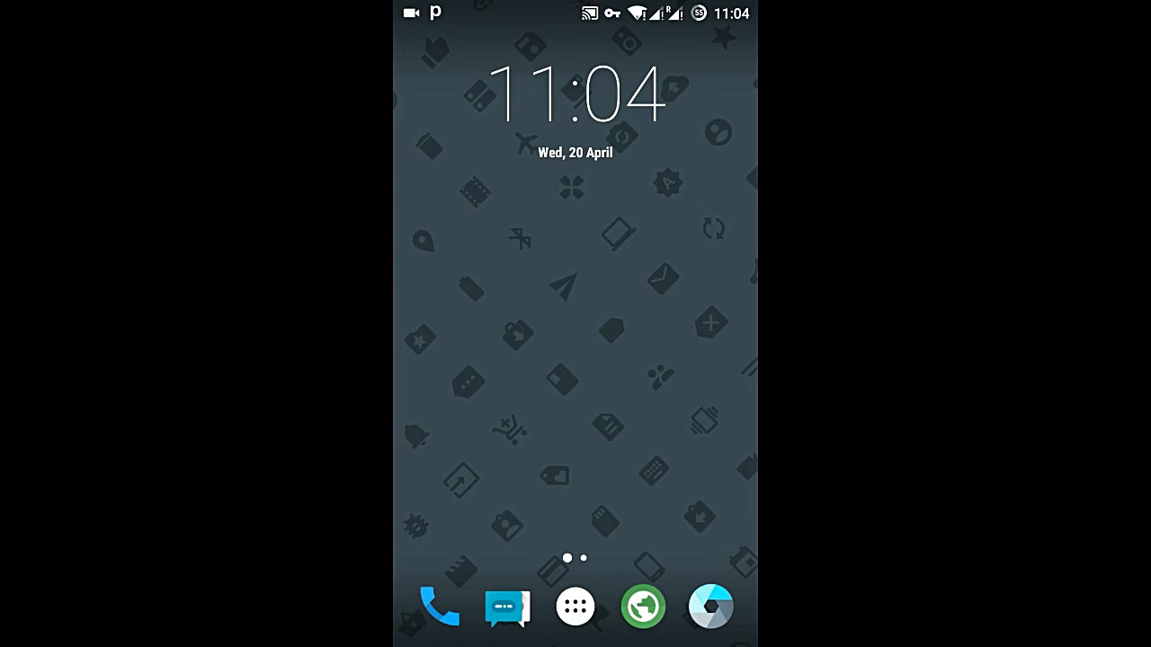
Launch the Play Store from the app drawer.
{"action": "left_click", "coordinate": [576, 604]}
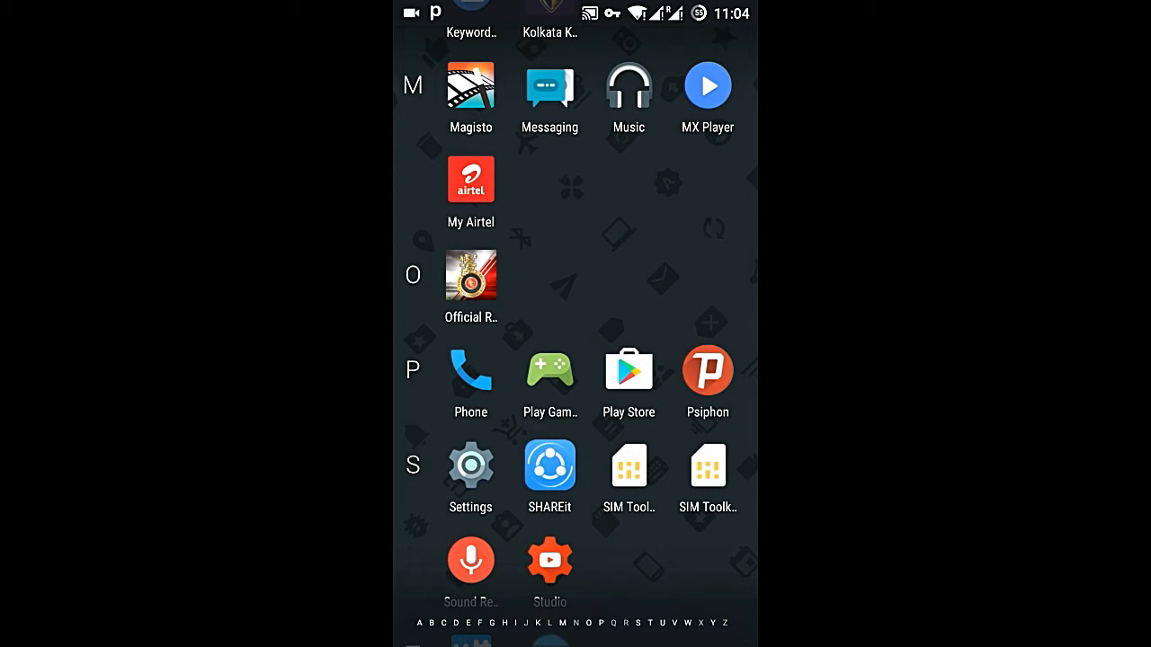
{"action": "left_click", "coordinate": [627, 371]}
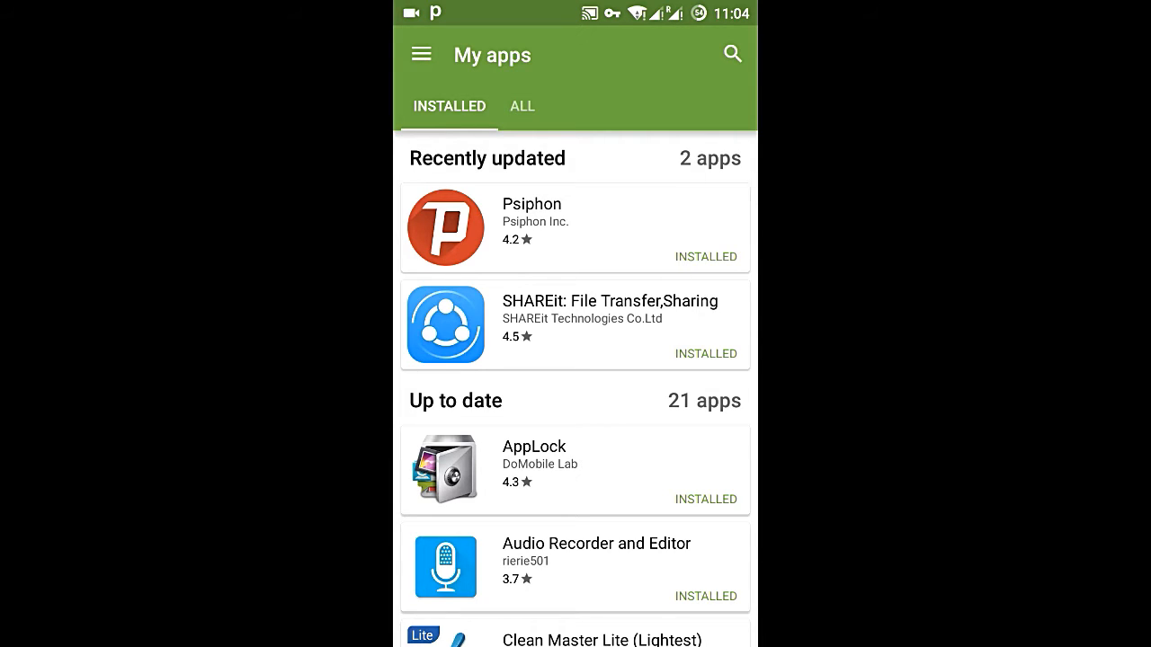
Search the store for Greenify and install it.
{"action": "left_click", "coordinate": [732, 54]}
{"action": "type", "text": "Greenify"}
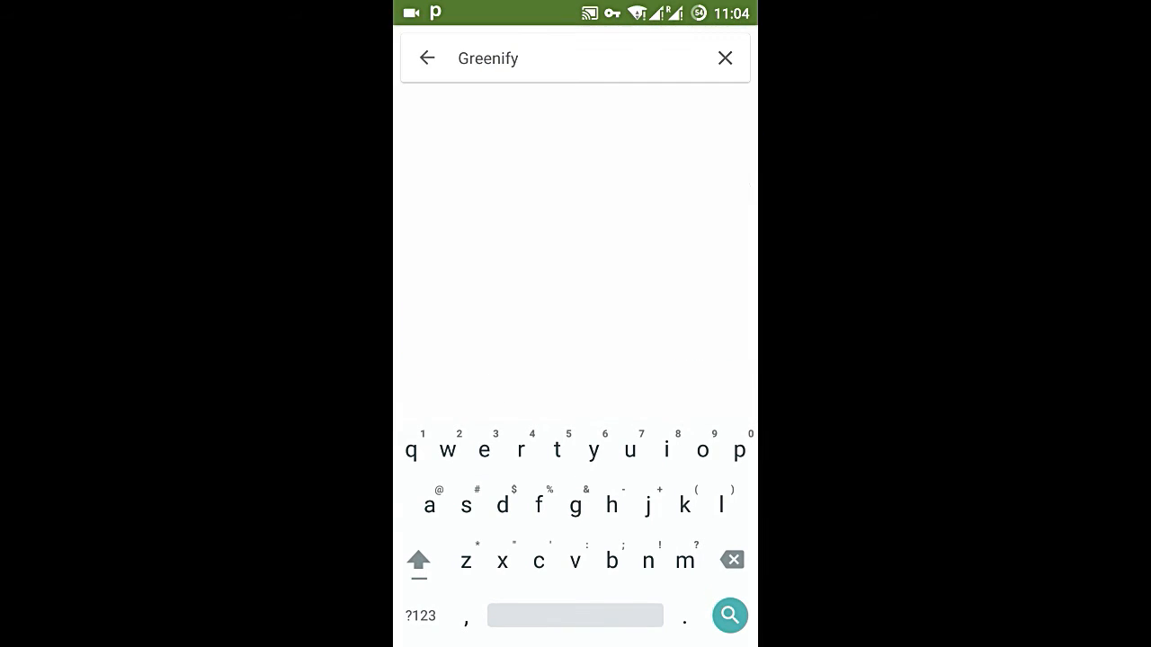
{"action": "left_click", "coordinate": [730, 615]}
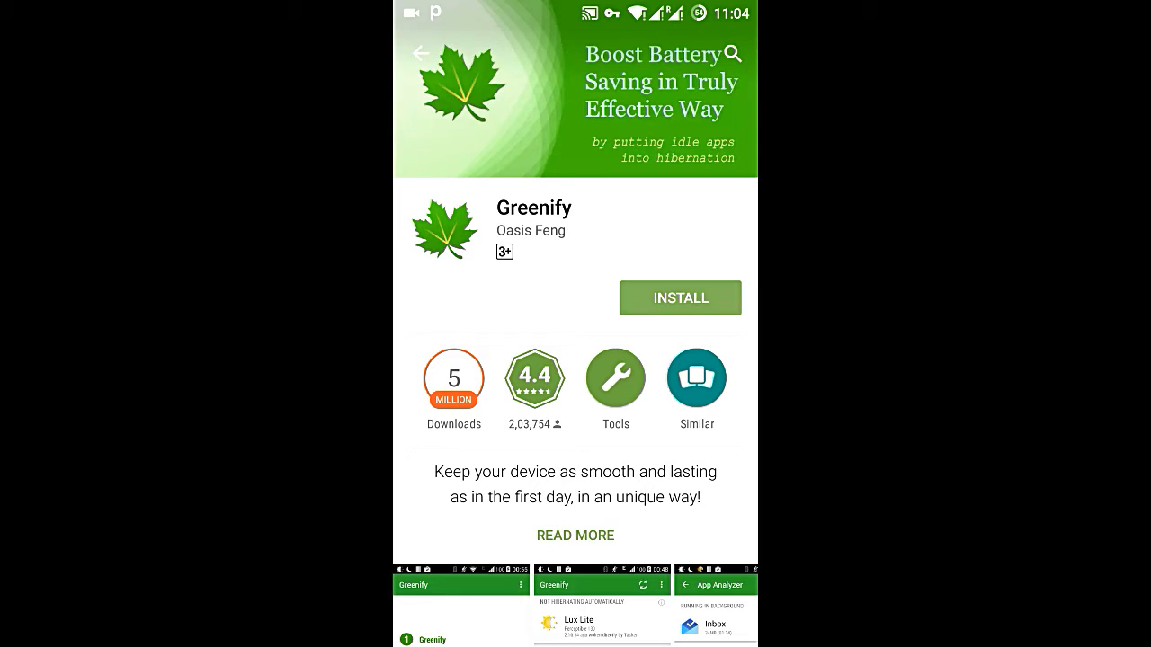
{"action": "left_click", "coordinate": [679, 299]}
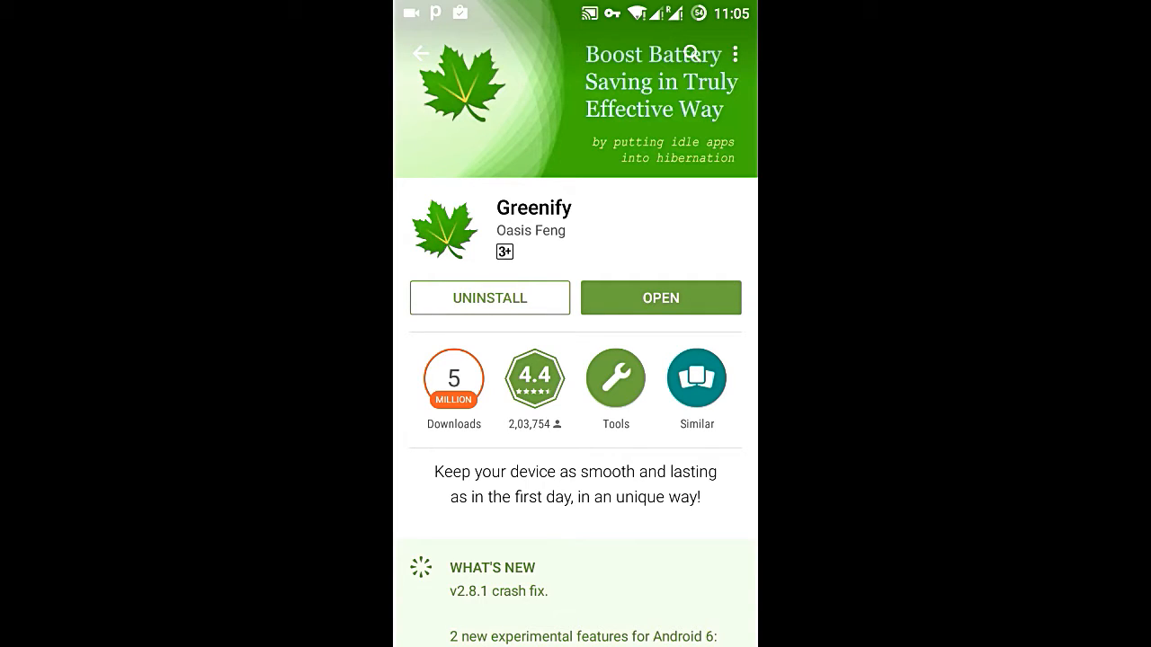
Launch Greenify and allow root access with Remember my choice ticked.
{"action": "left_click", "coordinate": [660, 298]}
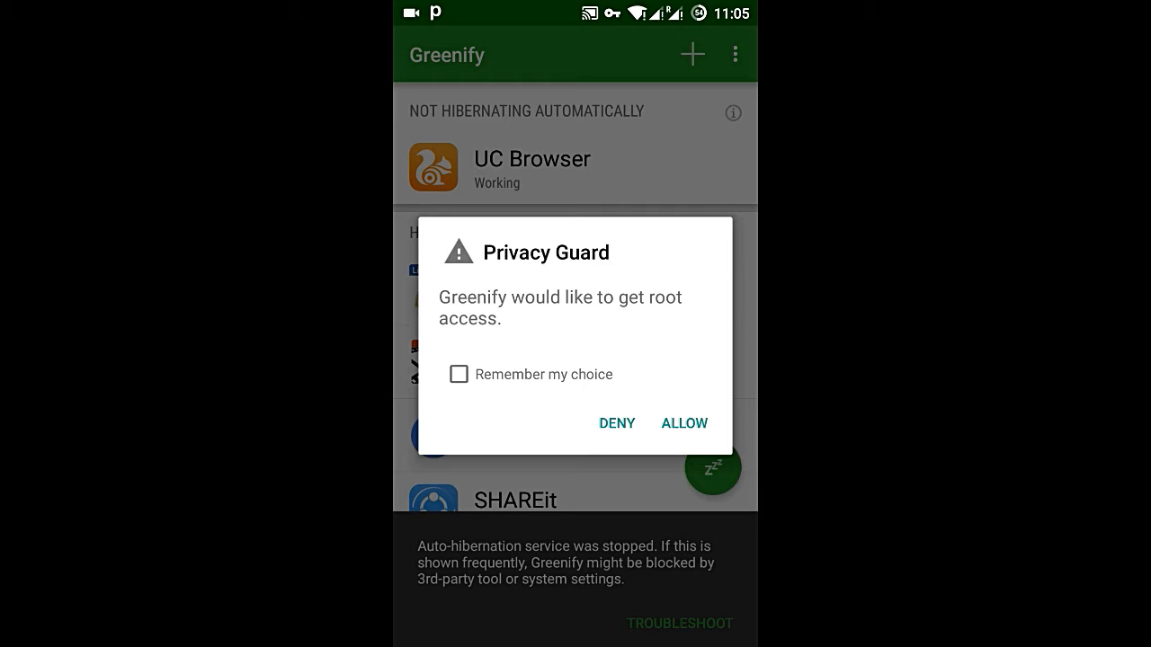
{"action": "left_click", "coordinate": [459, 375]}
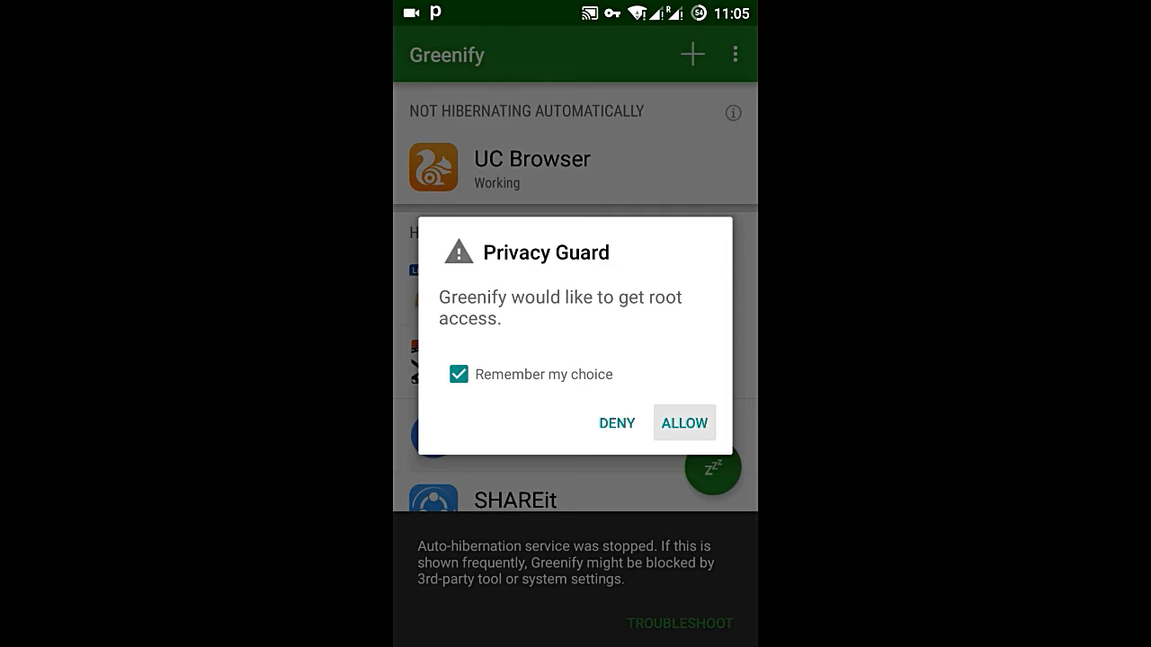
{"action": "left_click", "coordinate": [684, 422]}
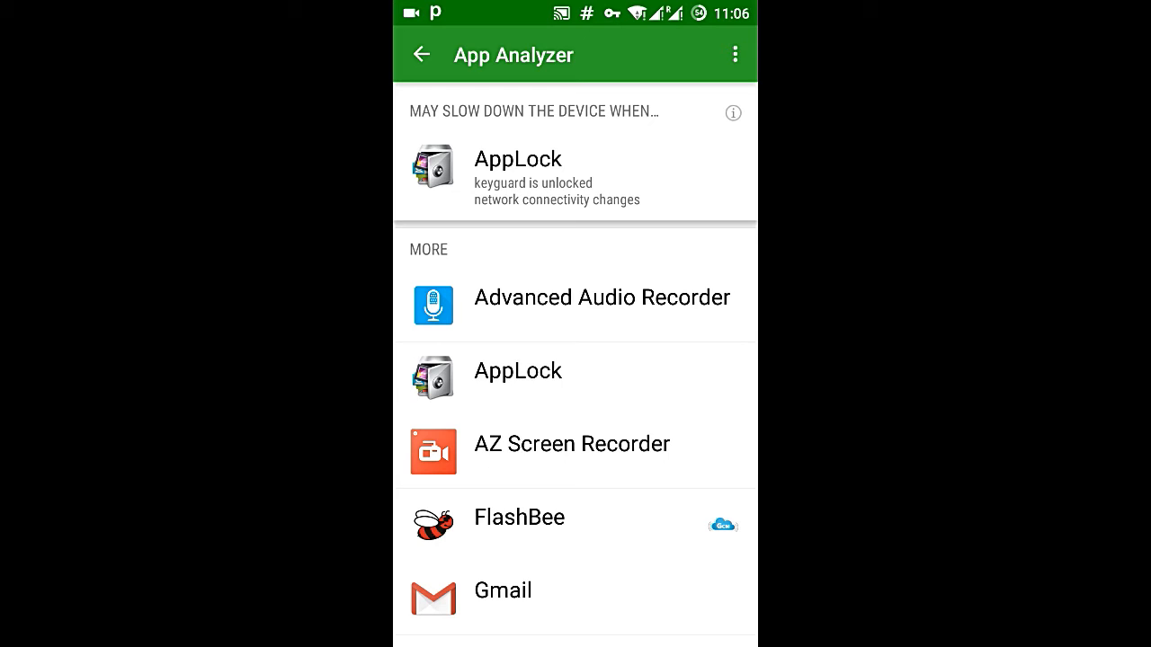
Select Advanced Audio Recorder and another unneeded app in App Analyzer for hibernation.
{"action": "left_click", "coordinate": [601, 299]}
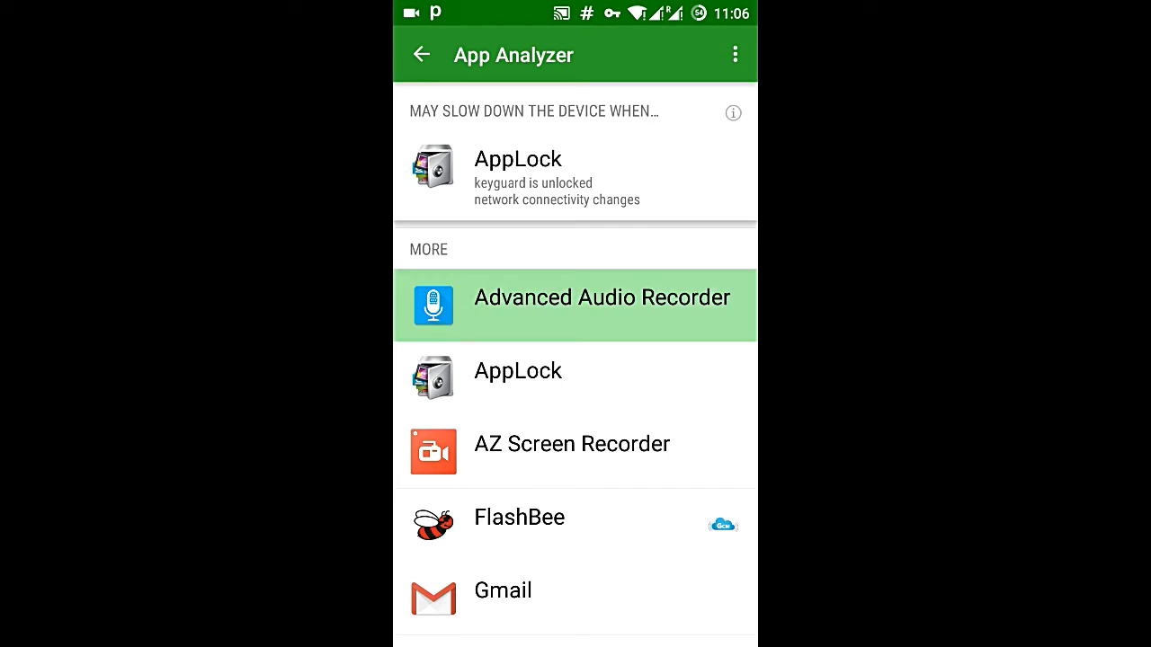
{"action": "left_click", "coordinate": [601, 299]}
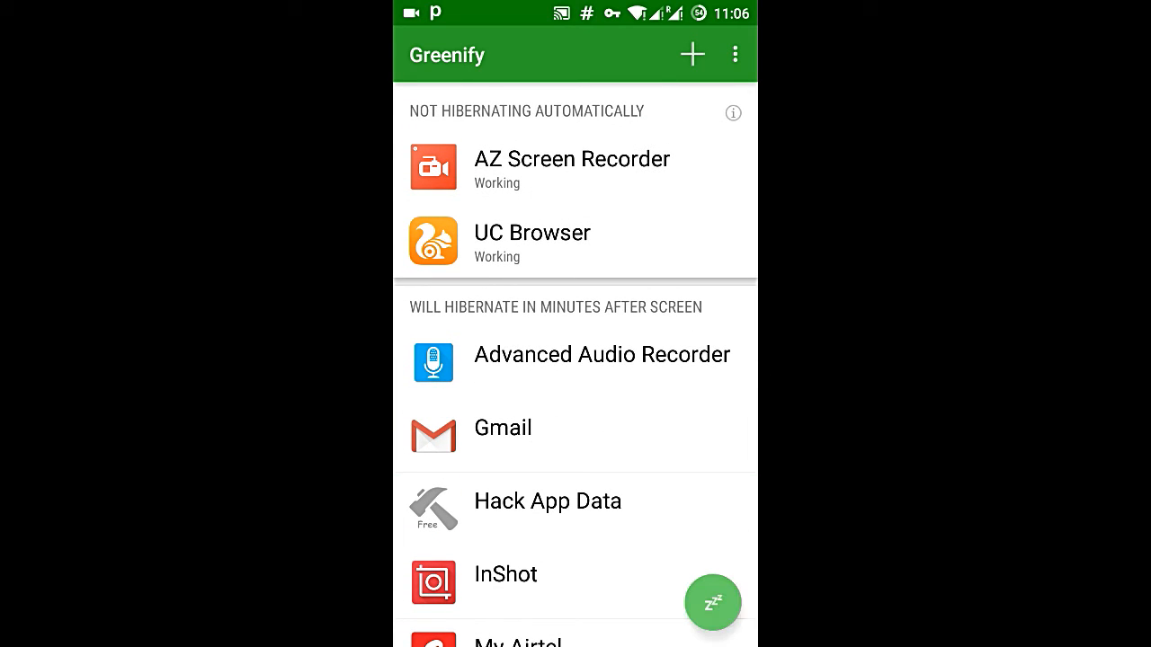
Hibernate all queued apps with the Zzz button and review the Hibernated list.
{"action": "left_click", "coordinate": [712, 601]}
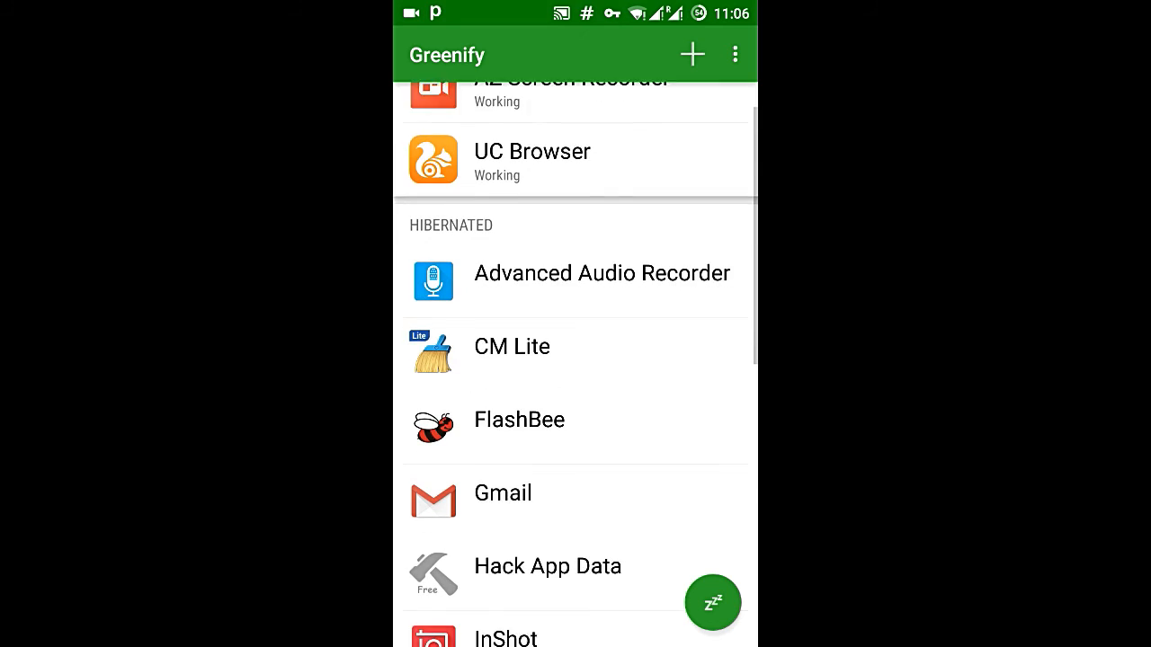
{"action": "scroll", "scroll_direction": "up", "scroll_amount": 3}
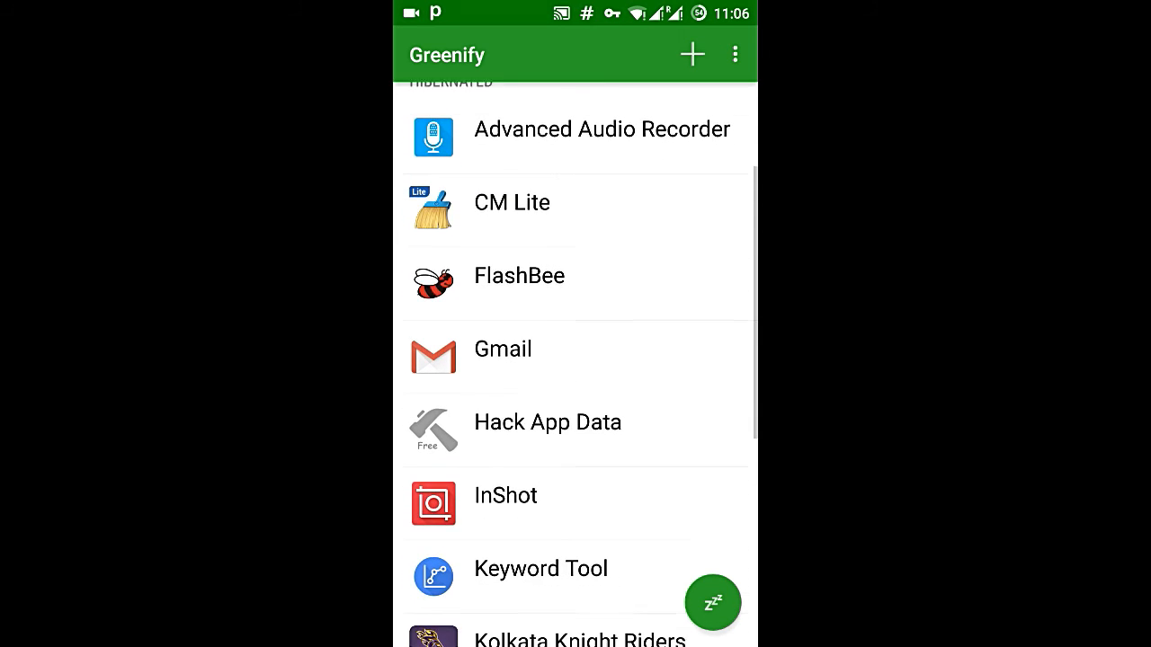
{"action": "scroll", "scroll_direction": "down", "scroll_amount": 3}
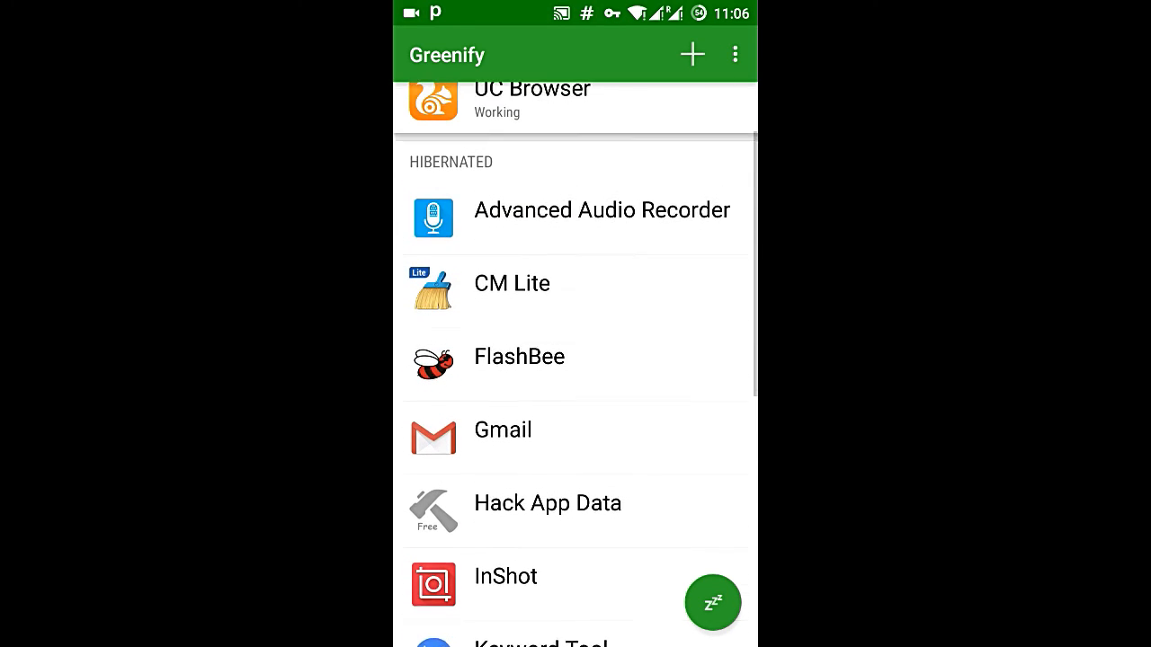
{"action": "scroll", "scroll_direction": "down", "scroll_amount": 3}
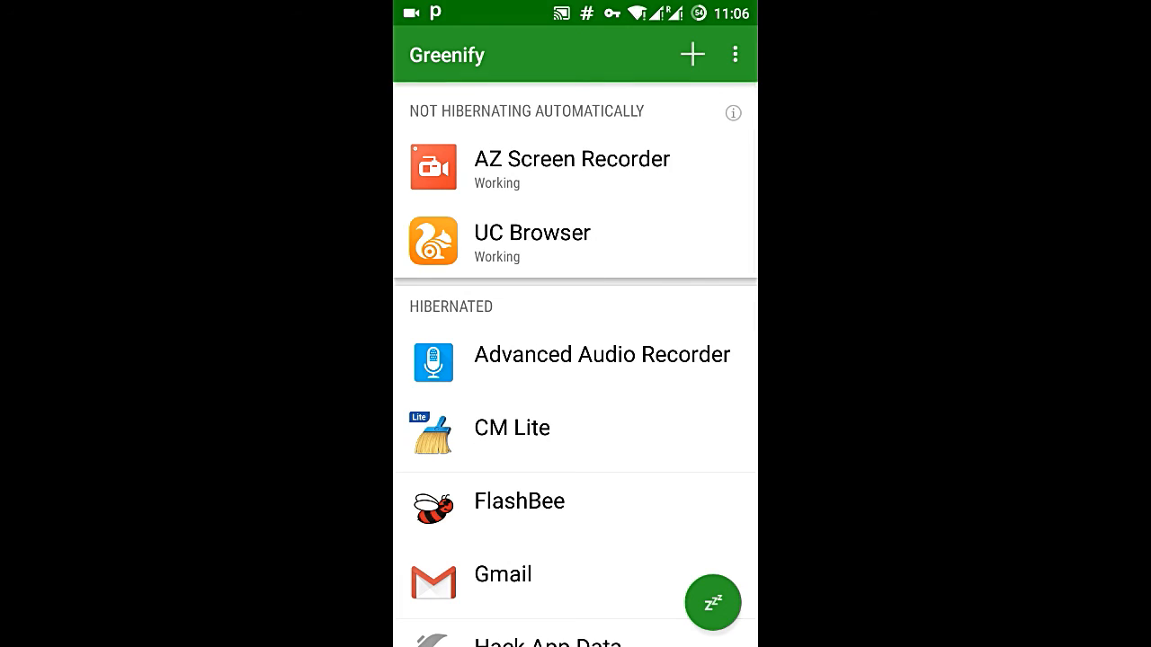